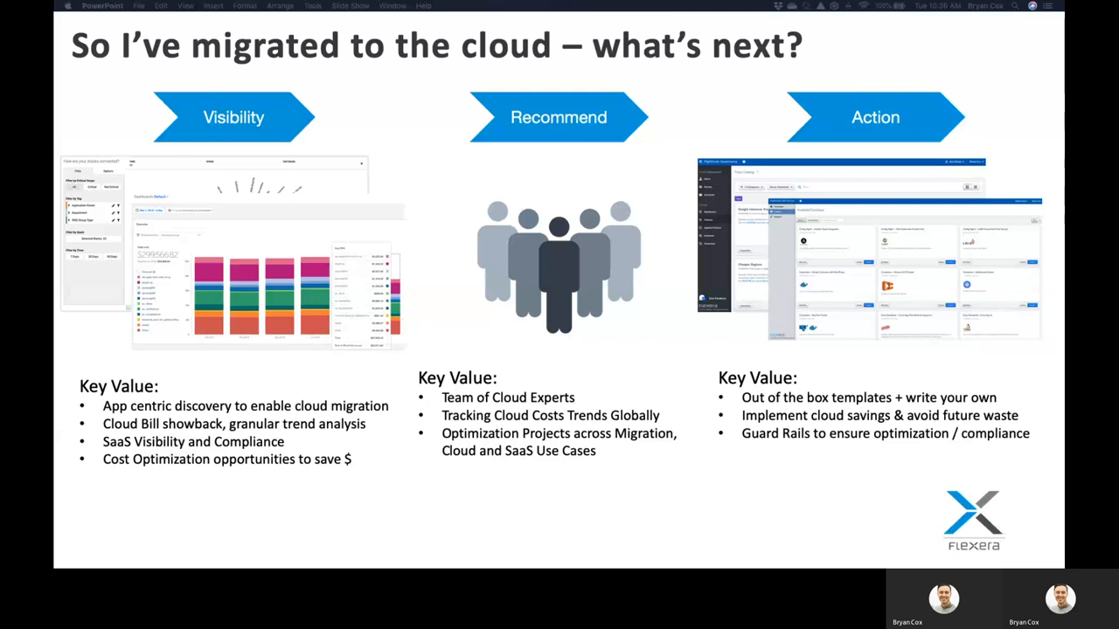
mouse_move(276, 241)
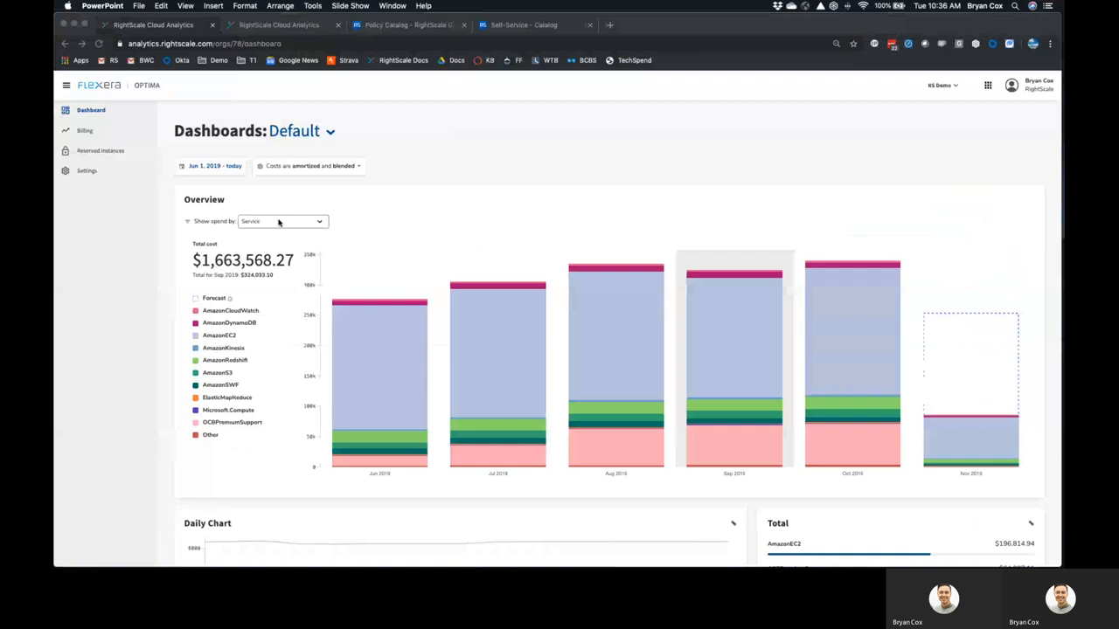
Regroup the overview spend chart by Resource Type, then go to the Billing Centers page
click(282, 220)
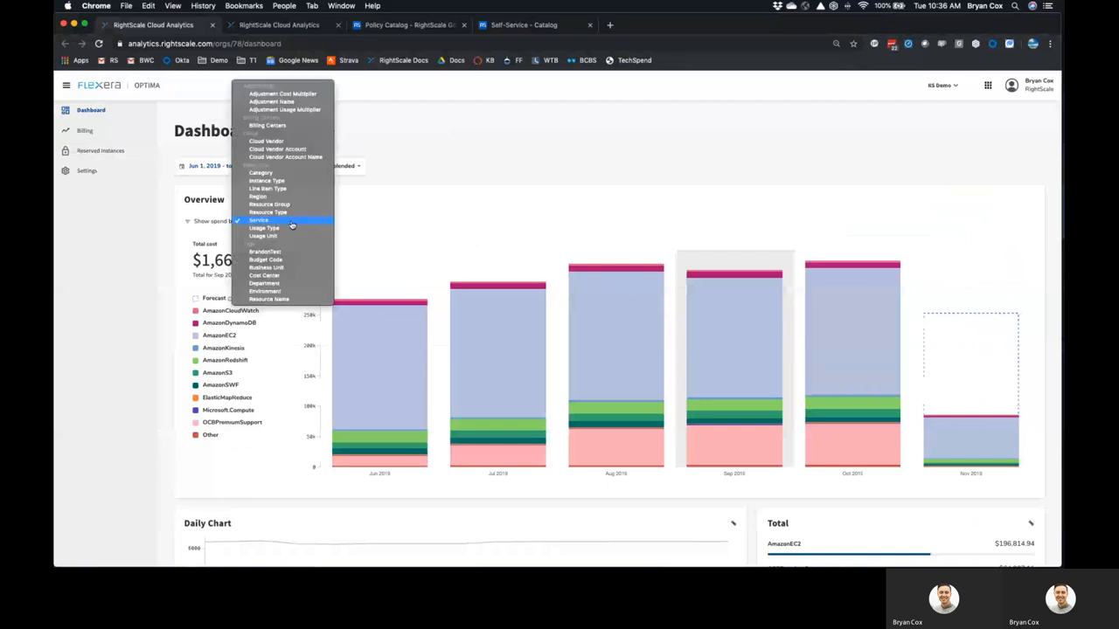
click(267, 213)
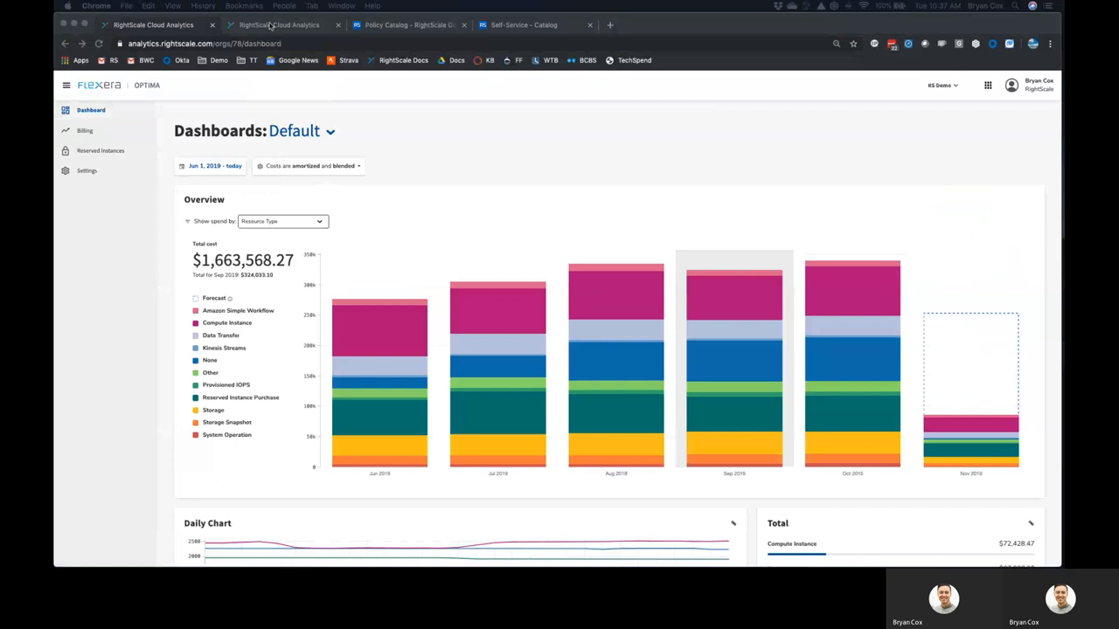
click(84, 129)
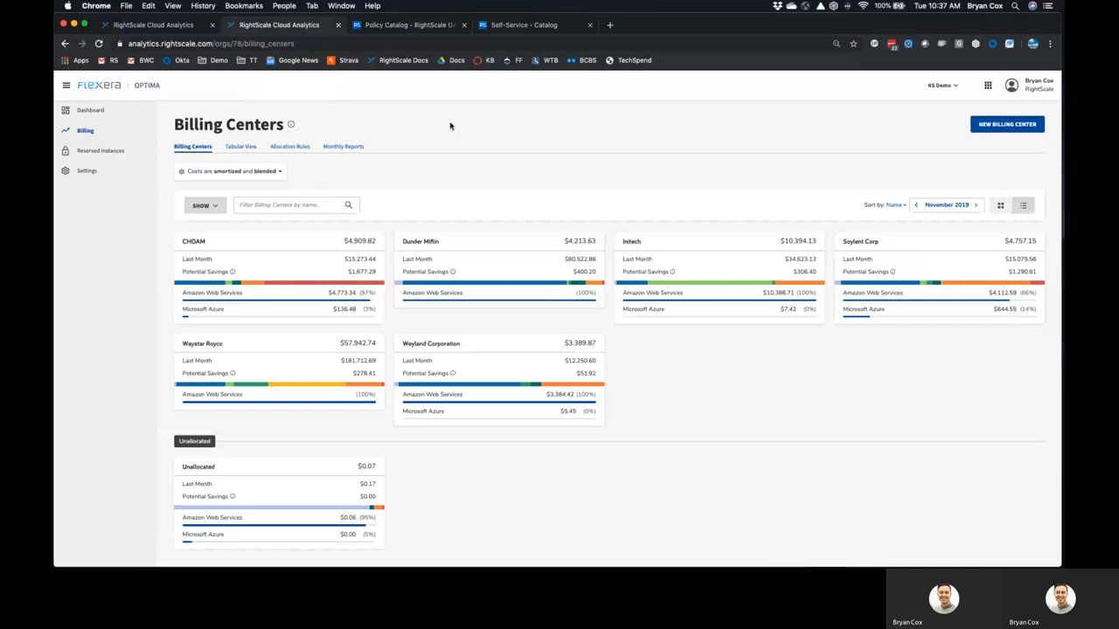
mouse_move(504, 133)
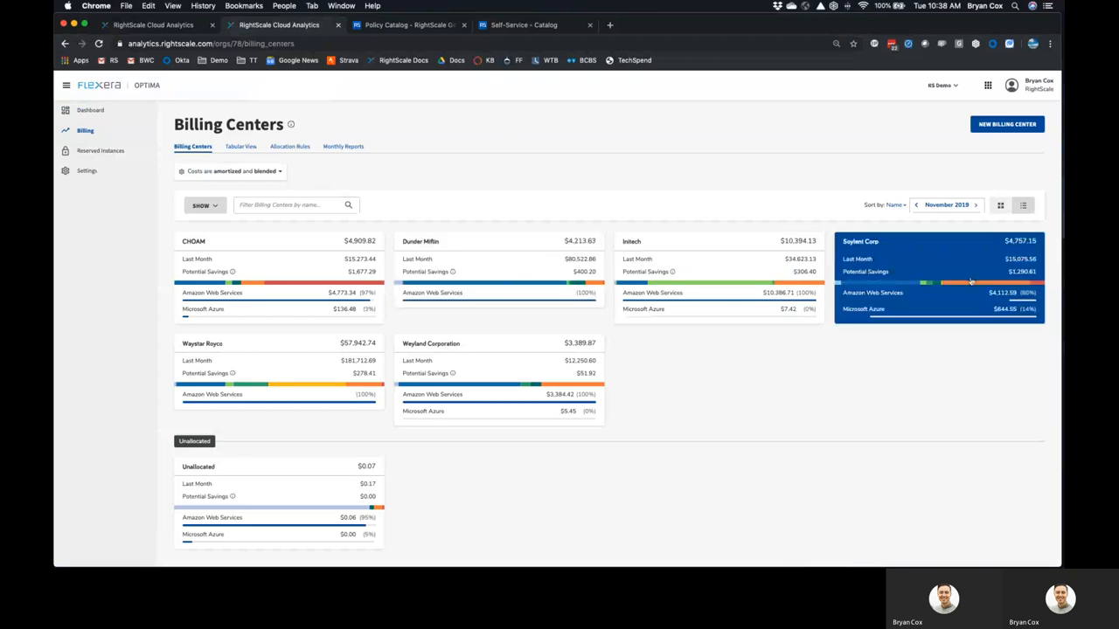
mouse_move(936, 230)
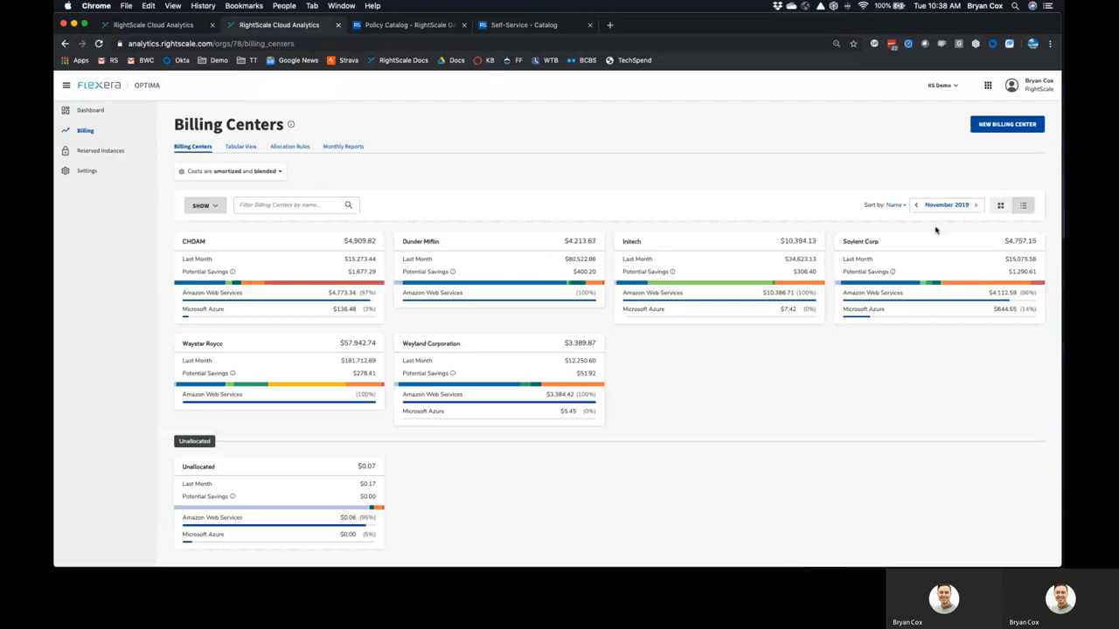
mouse_move(719, 136)
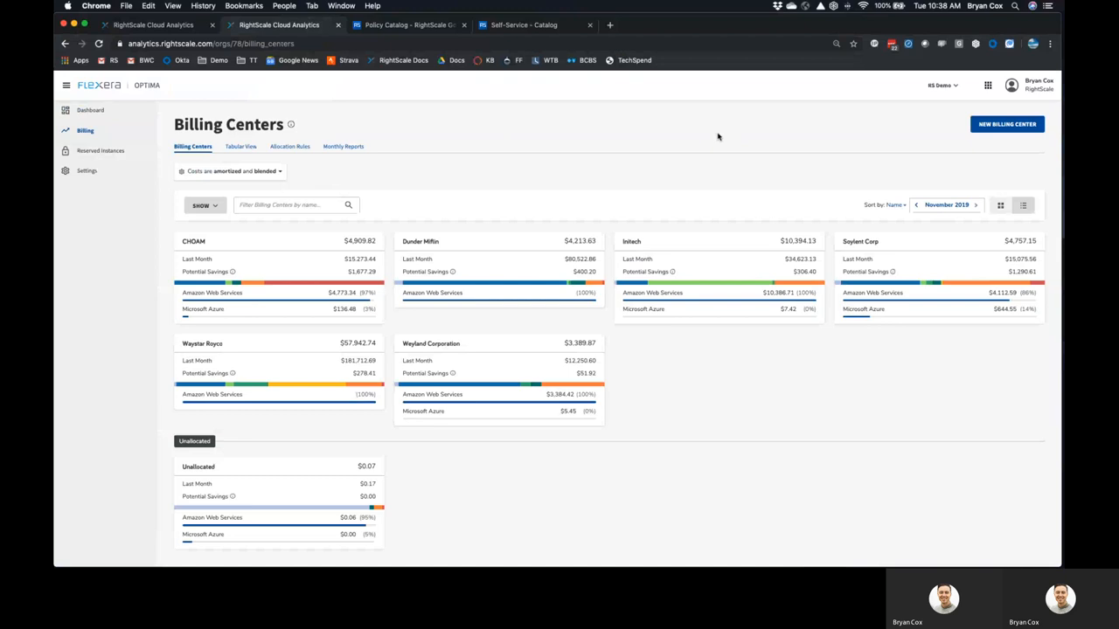
mouse_move(647, 77)
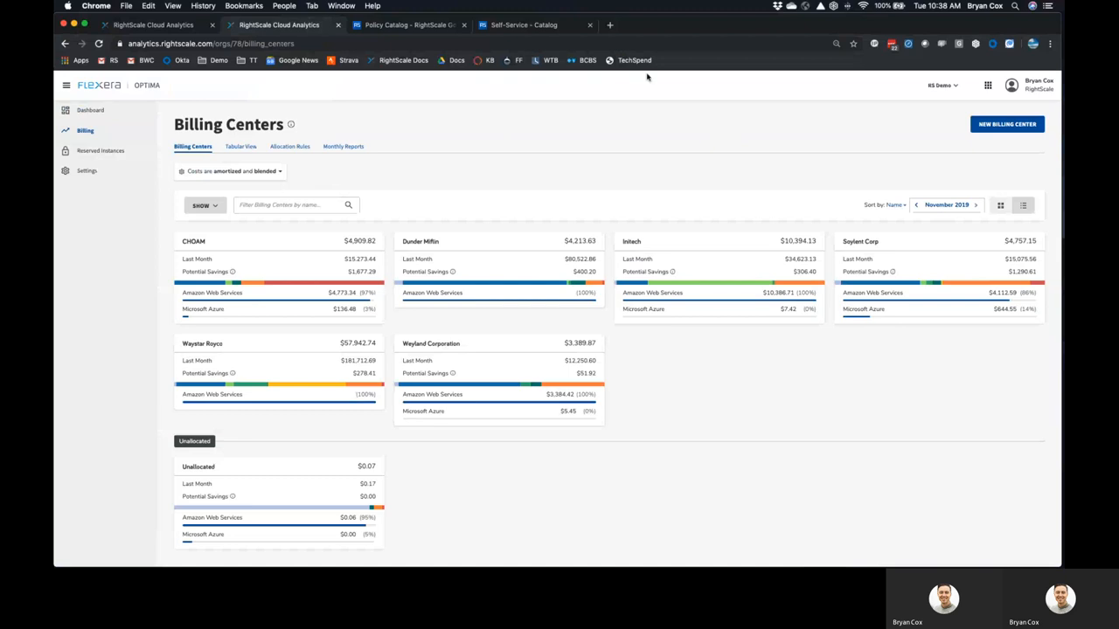
Switch to the RightScale Governance policy catalog browser tab
click(405, 24)
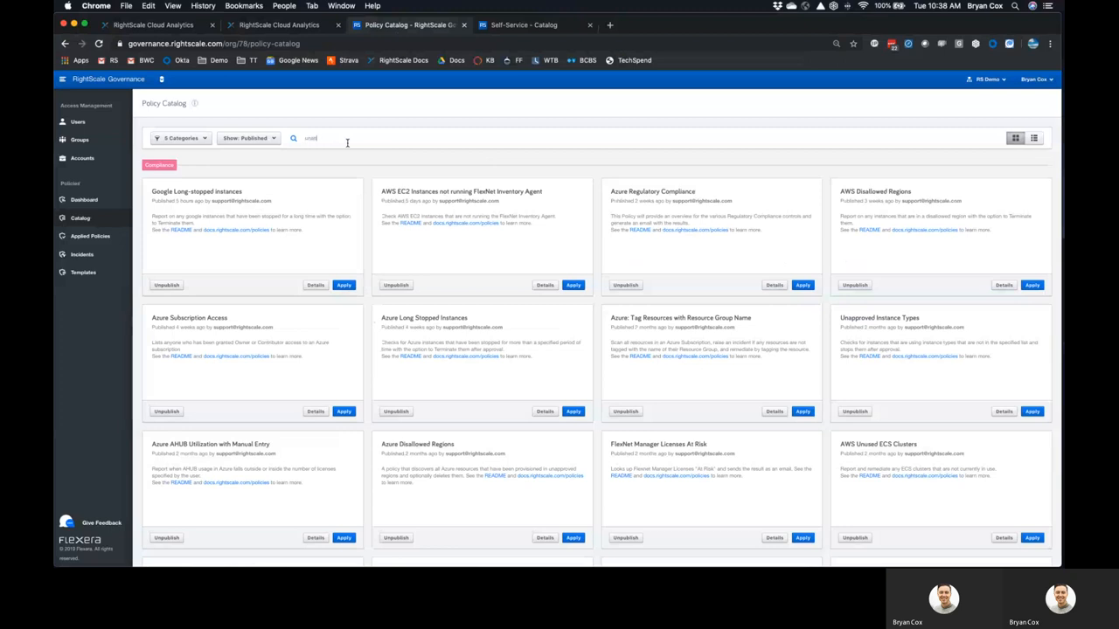
Search the catalog for 'unattached' and start applying the Unattached Volumes policy
text(unattached)
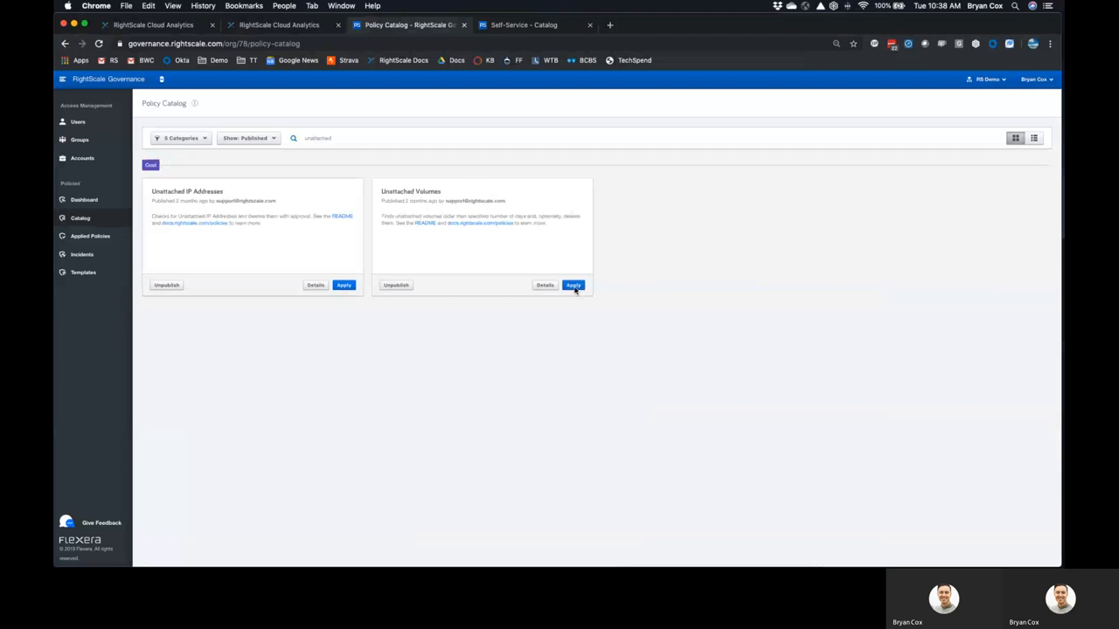
click(573, 285)
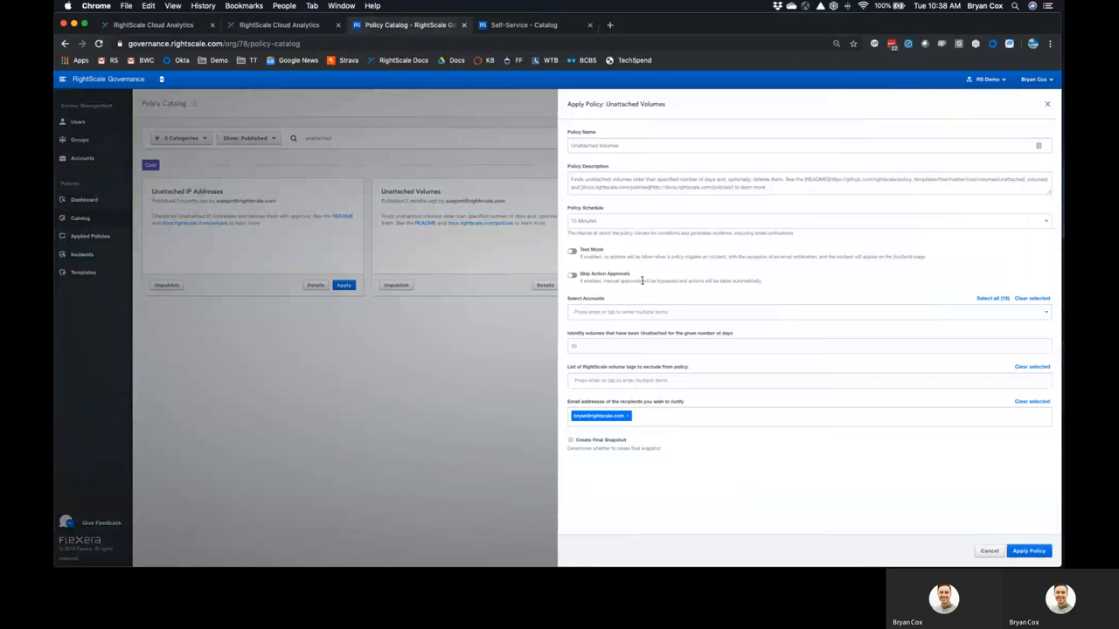
mouse_move(631, 230)
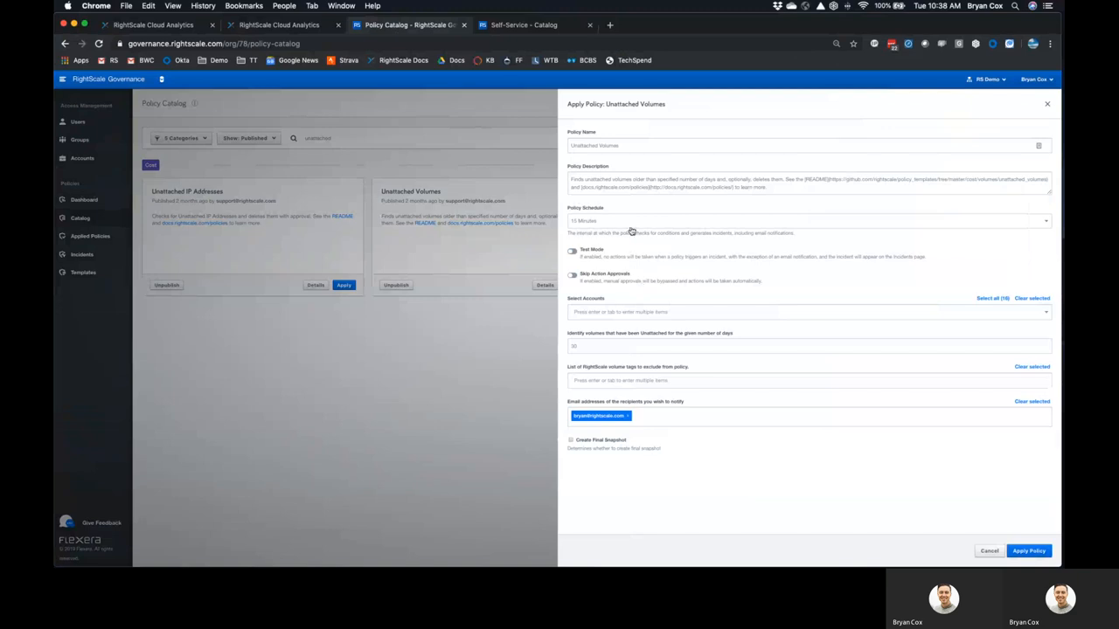
Apply Unattached Volumes weekly across all accounts with a 1-day threshold
click(805, 220)
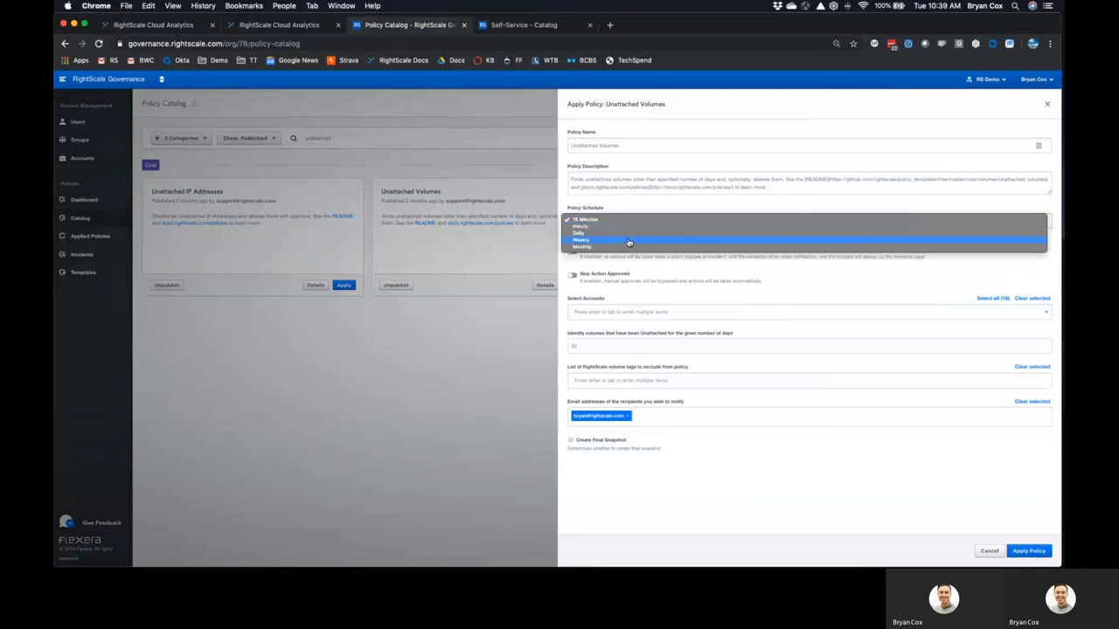
click(580, 241)
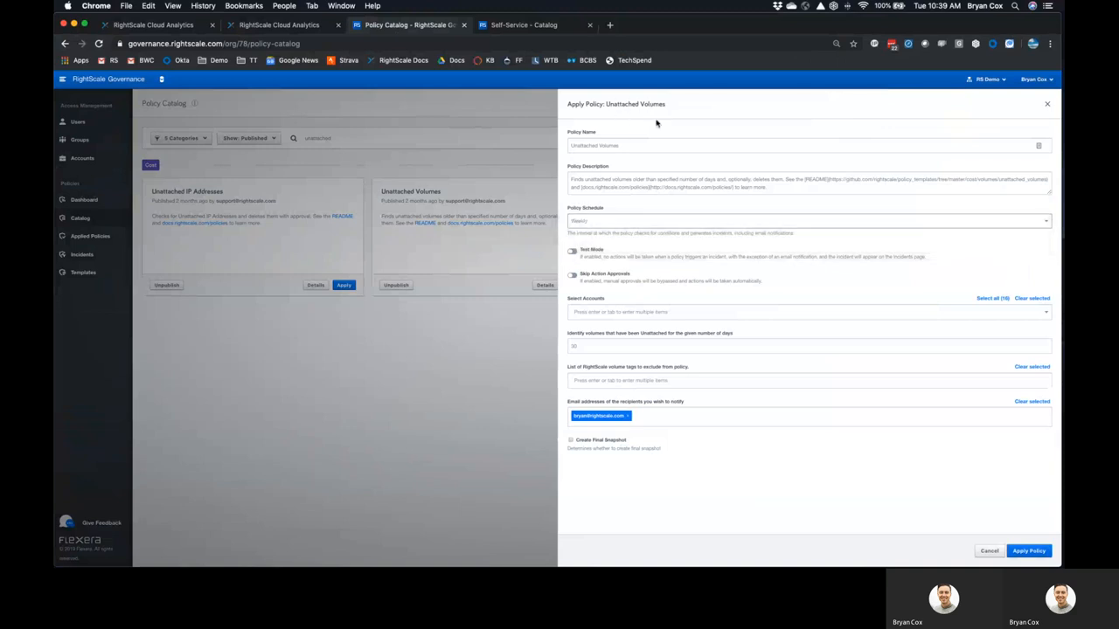
click(993, 298)
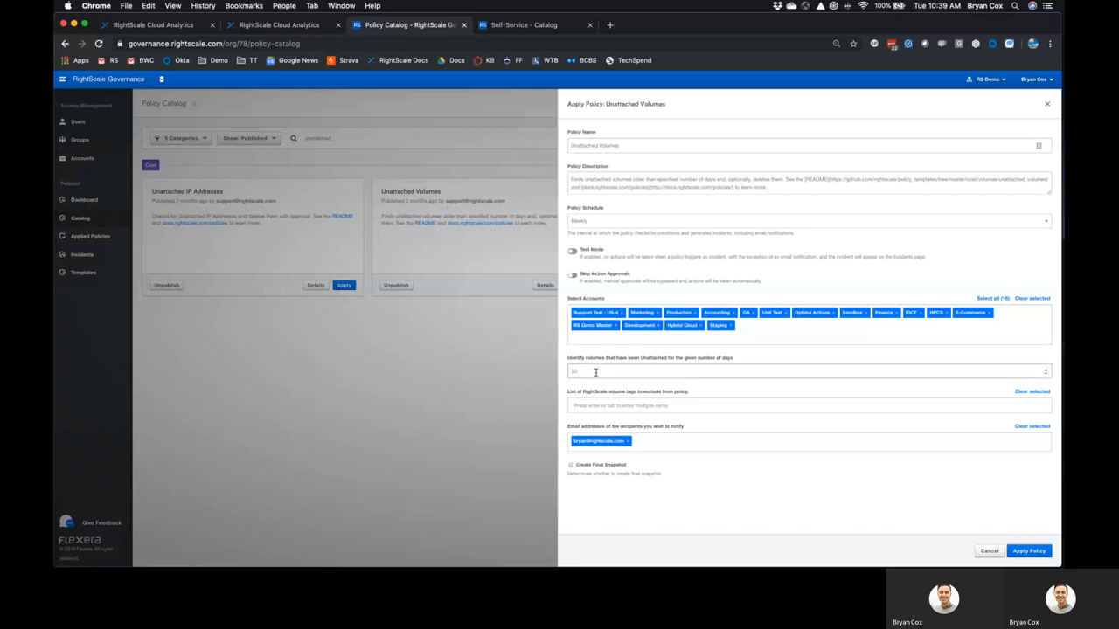
text(15)
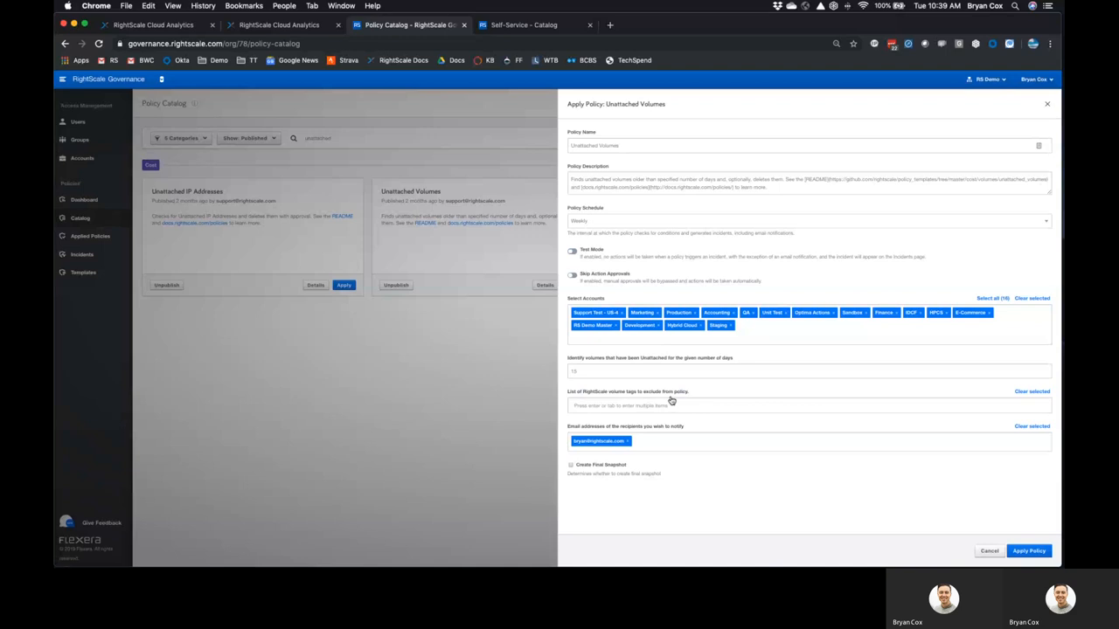
mouse_move(673, 394)
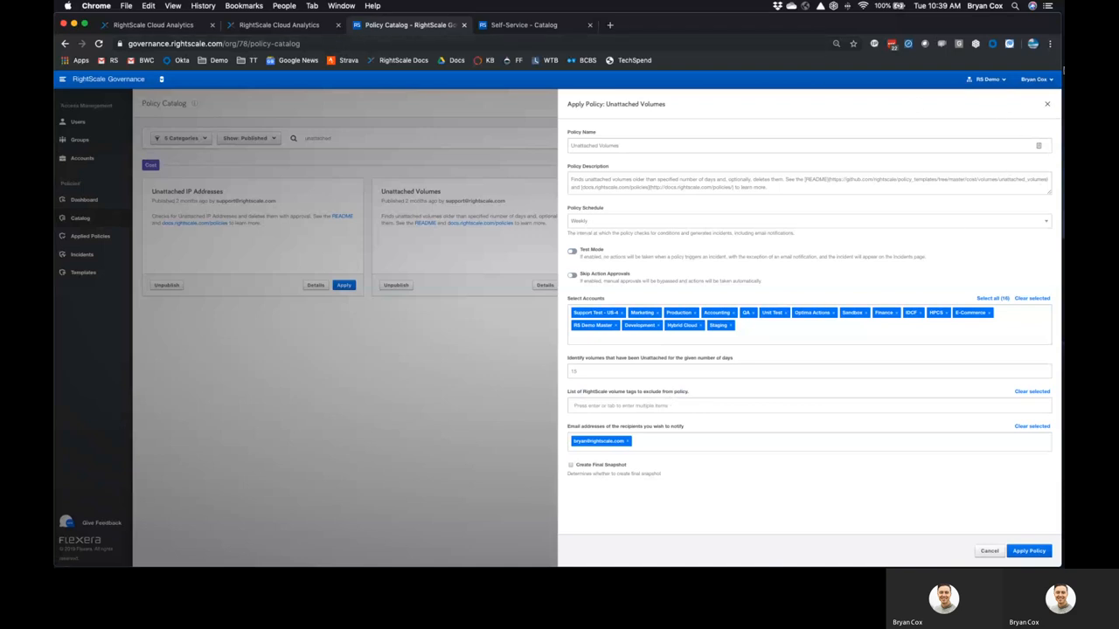
click(990, 550)
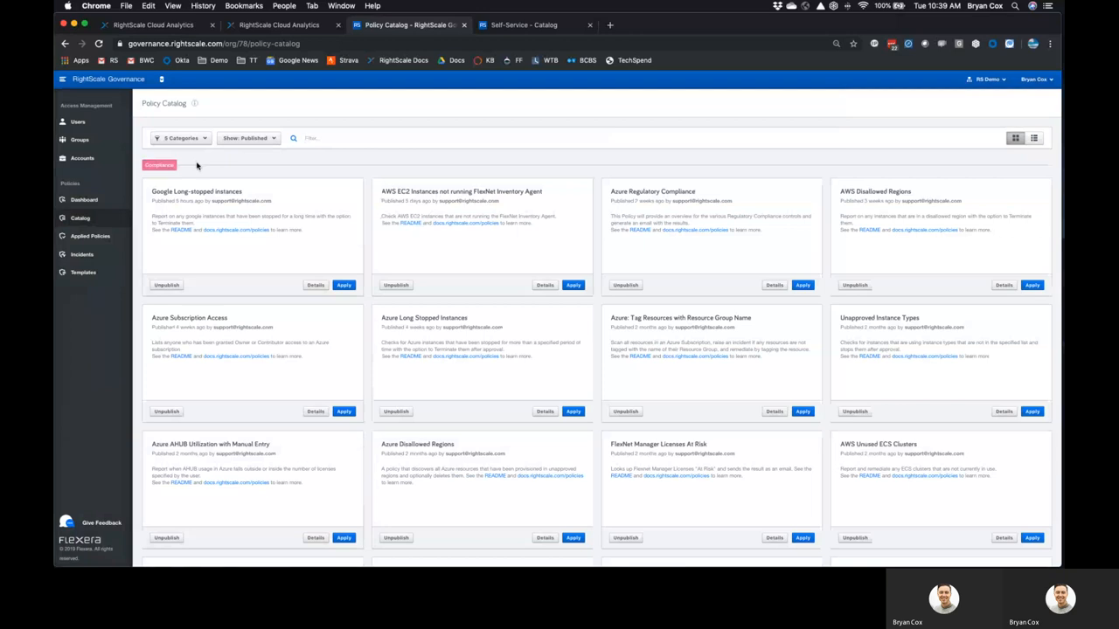
mouse_move(196, 179)
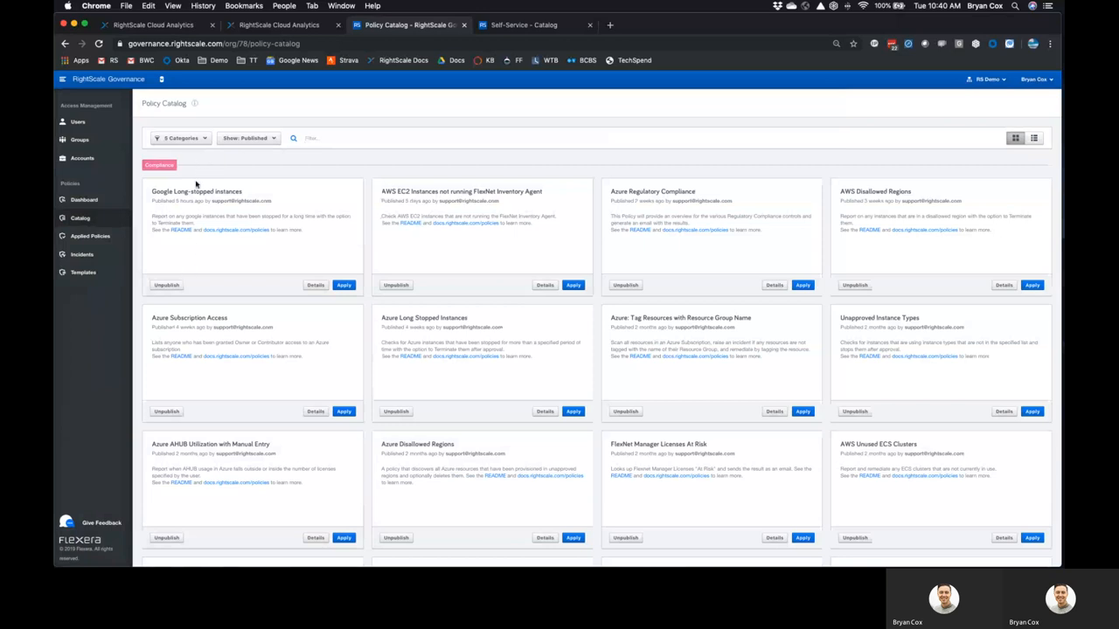
mouse_move(570, 300)
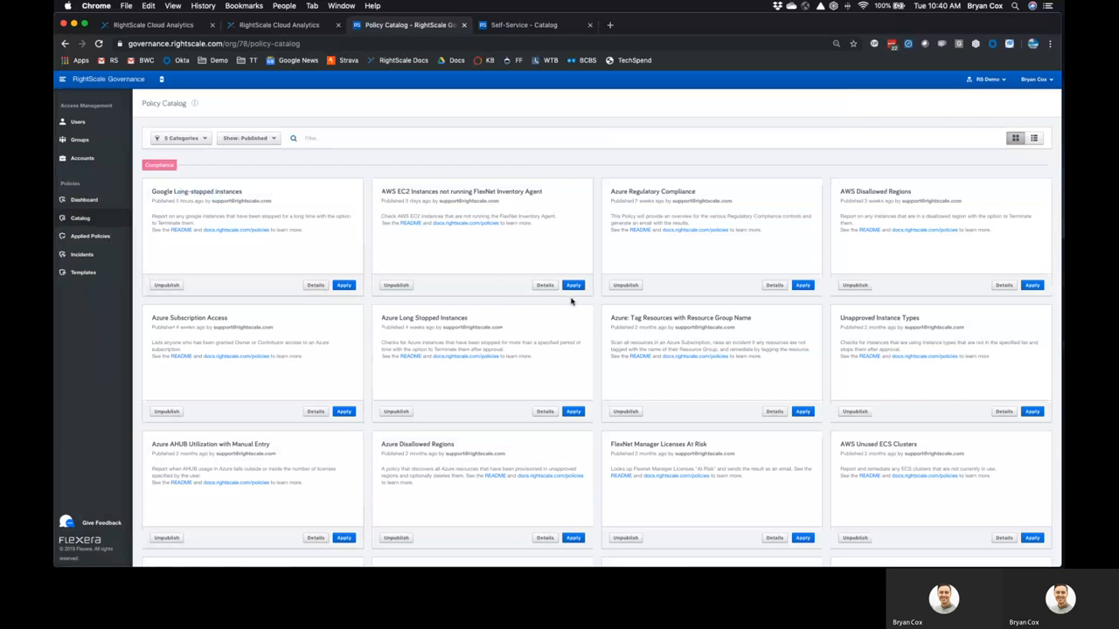
Scroll through the policy catalog, then switch to the Self-Service CloudApp catalog tab
scroll(down, 3)
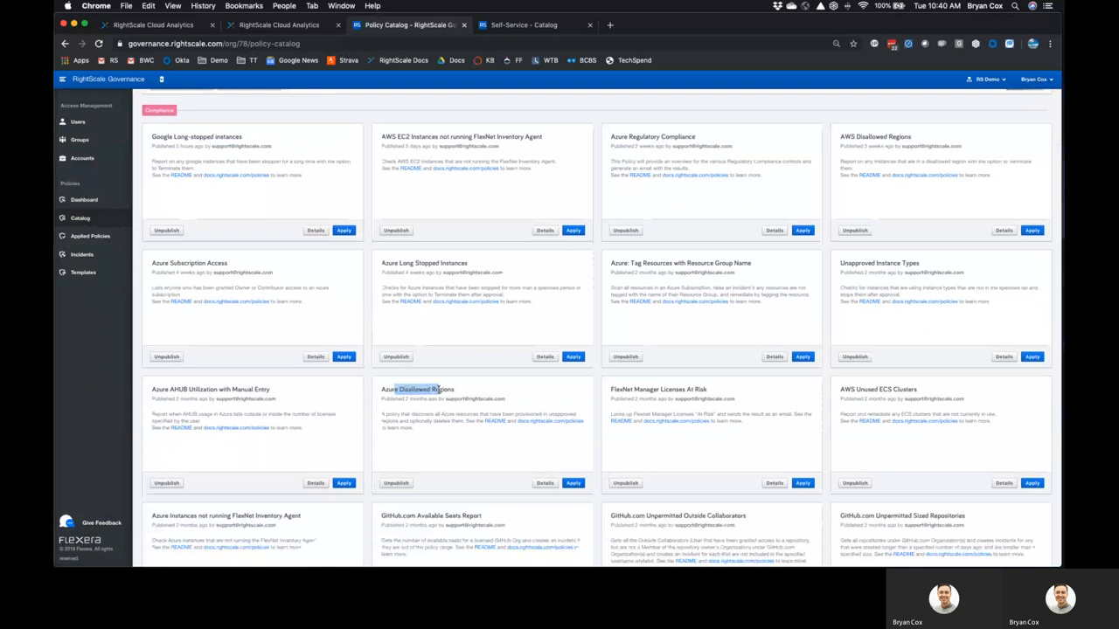
scroll(down, 3)
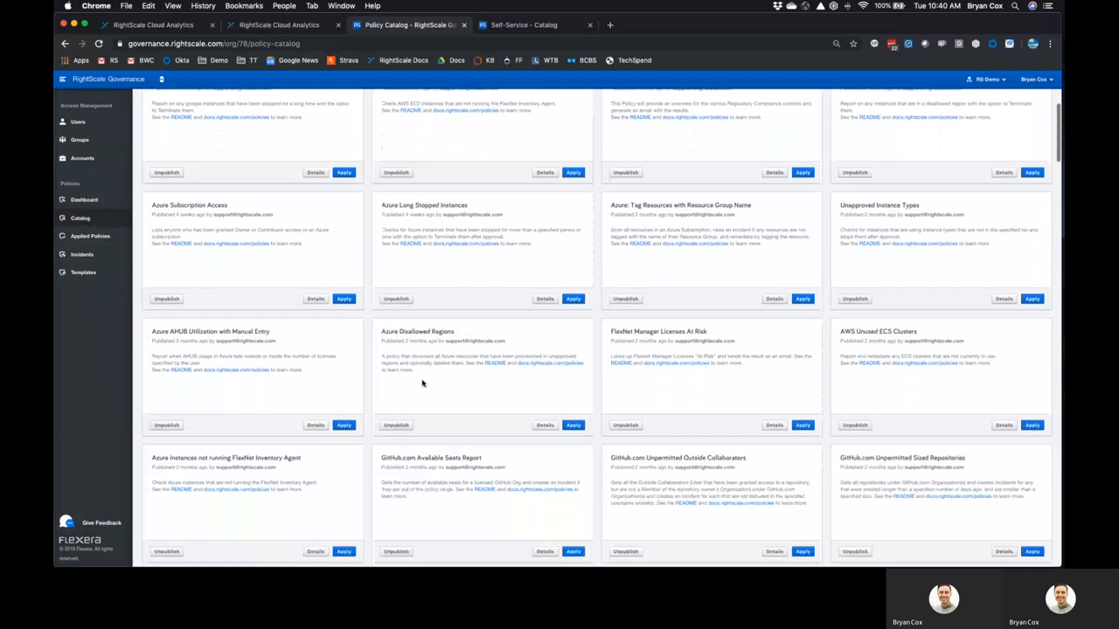
scroll(down, 3)
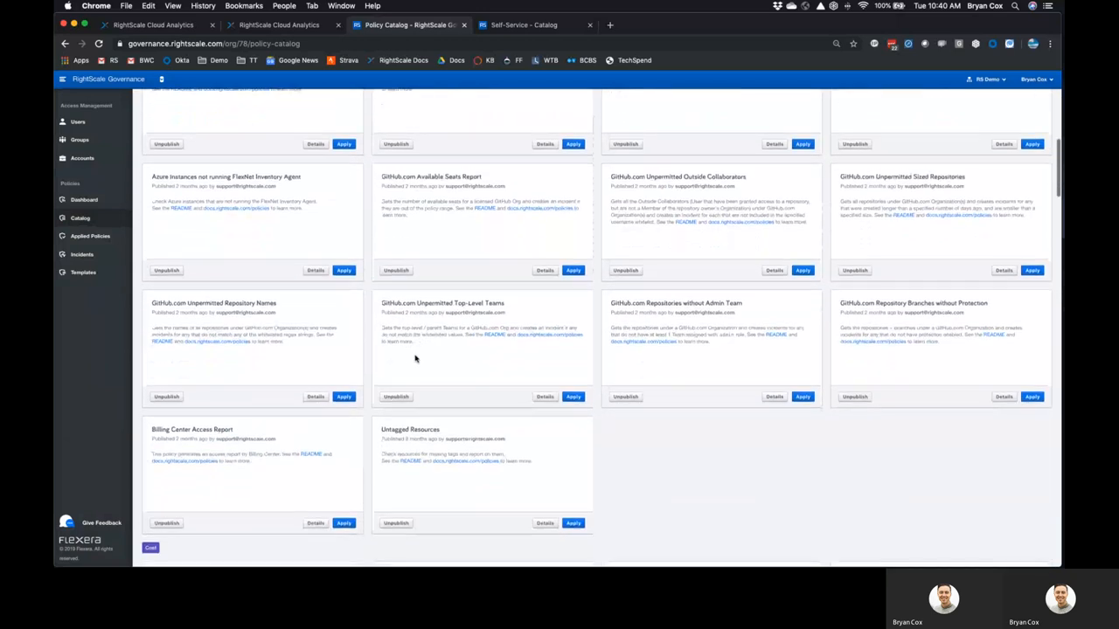
scroll(down, 3)
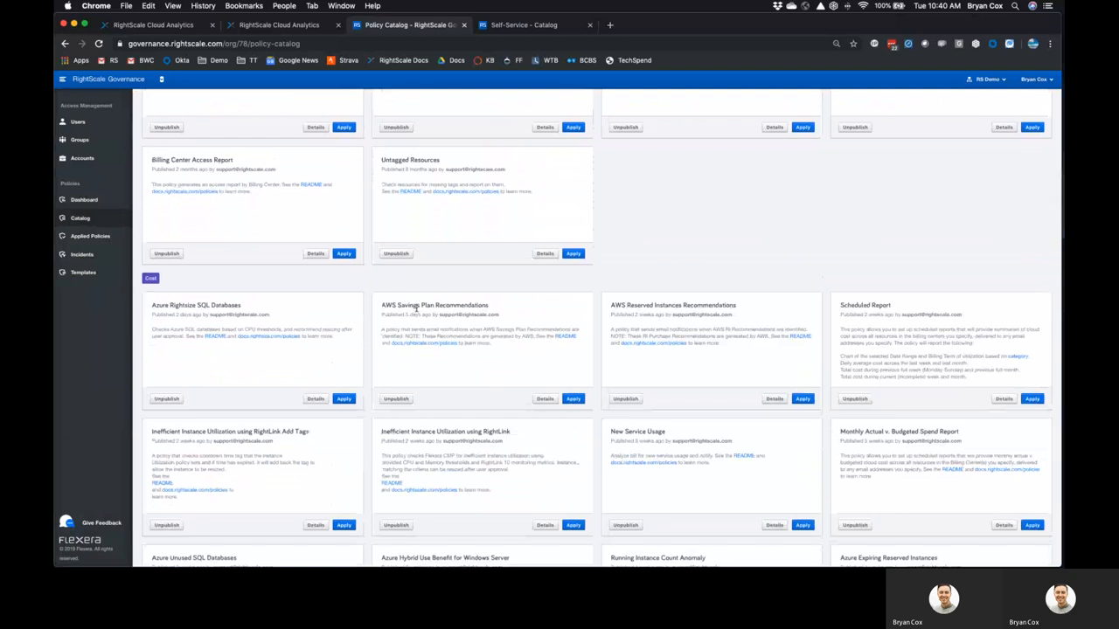
double_click(433, 305)
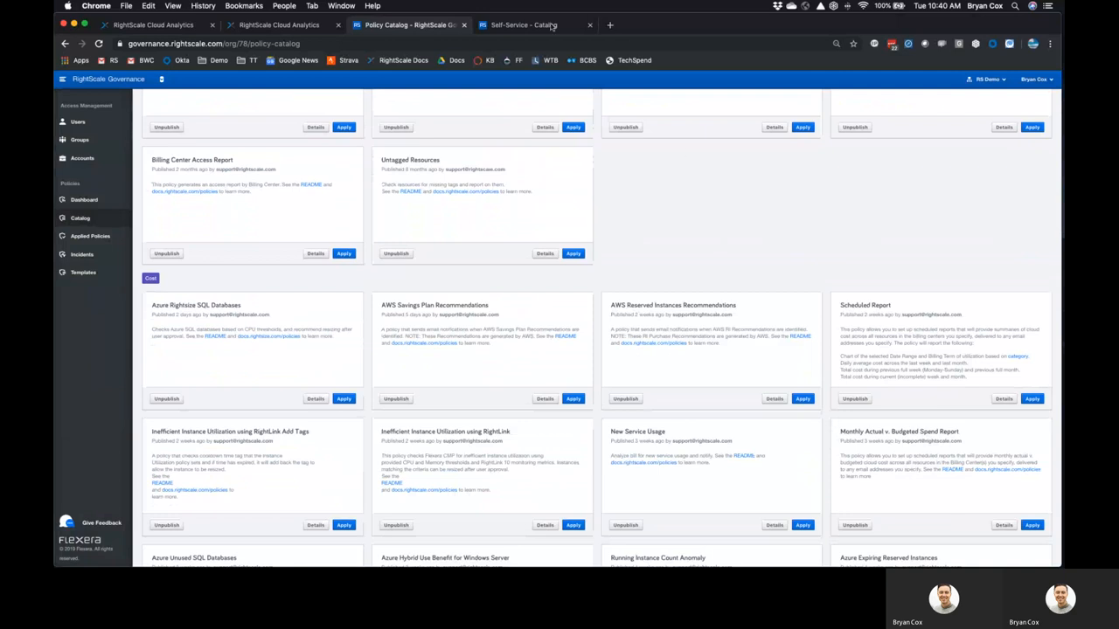
click(524, 24)
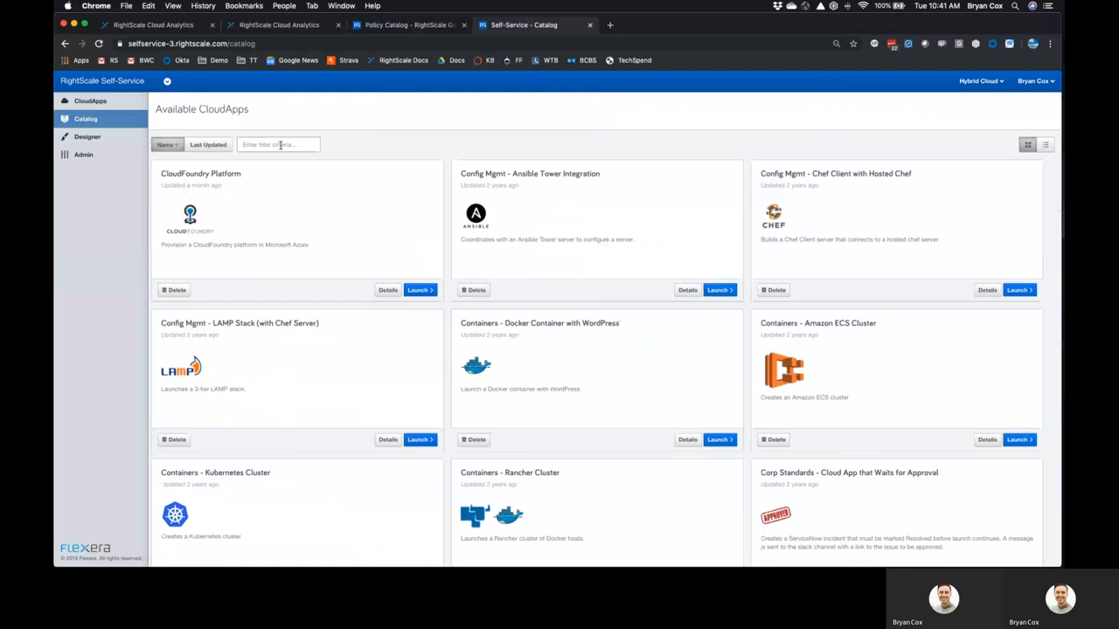
Filter CloudApps by 'least' and start launching Placement - Least Expensive Cloud
text(least)
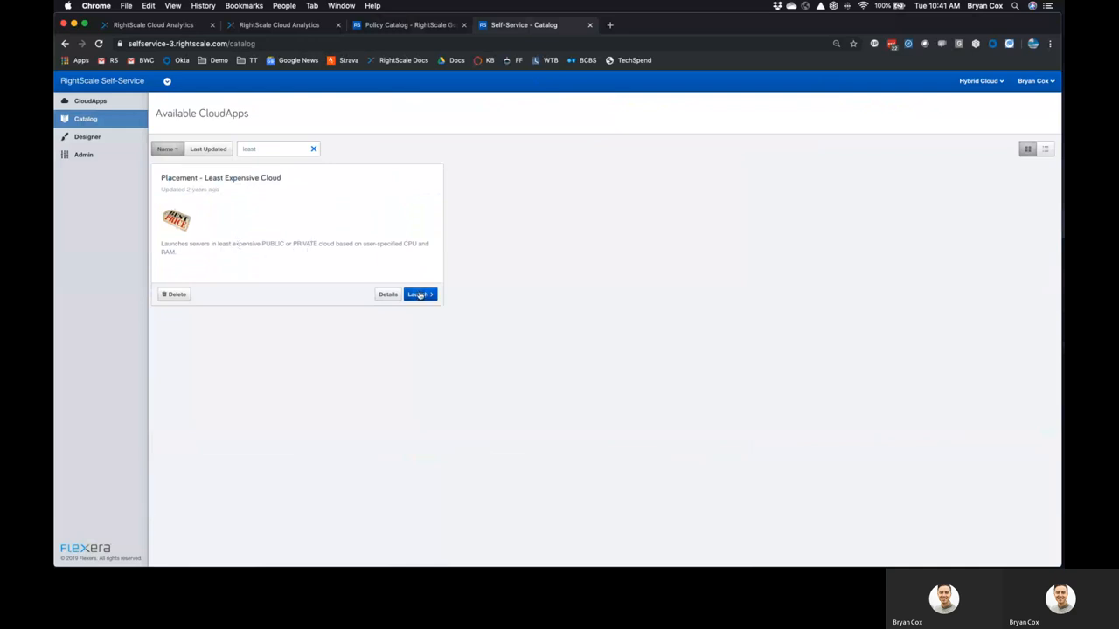
click(419, 294)
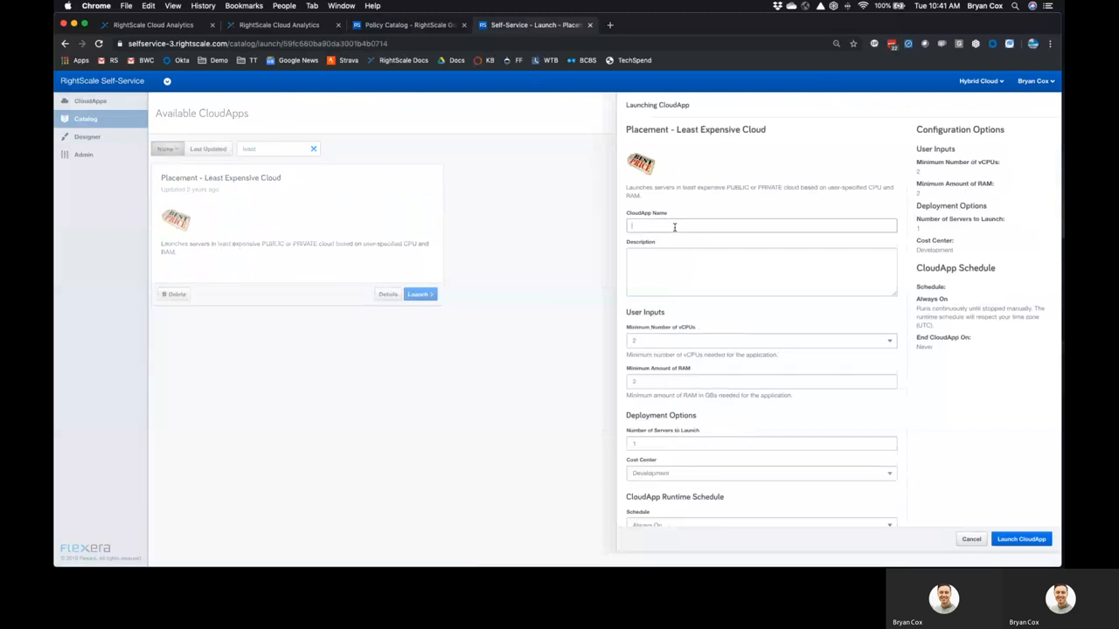
Name the CloudApp 'Bryan Test', review its options, then cancel the launch
text(Bryan Test)
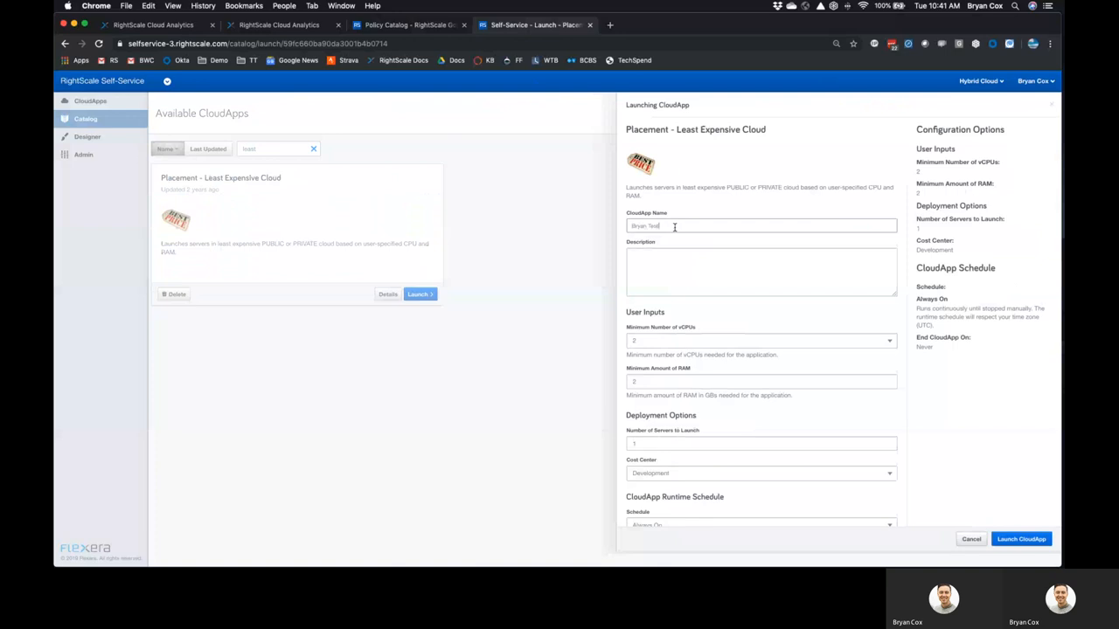
scroll(down, 3)
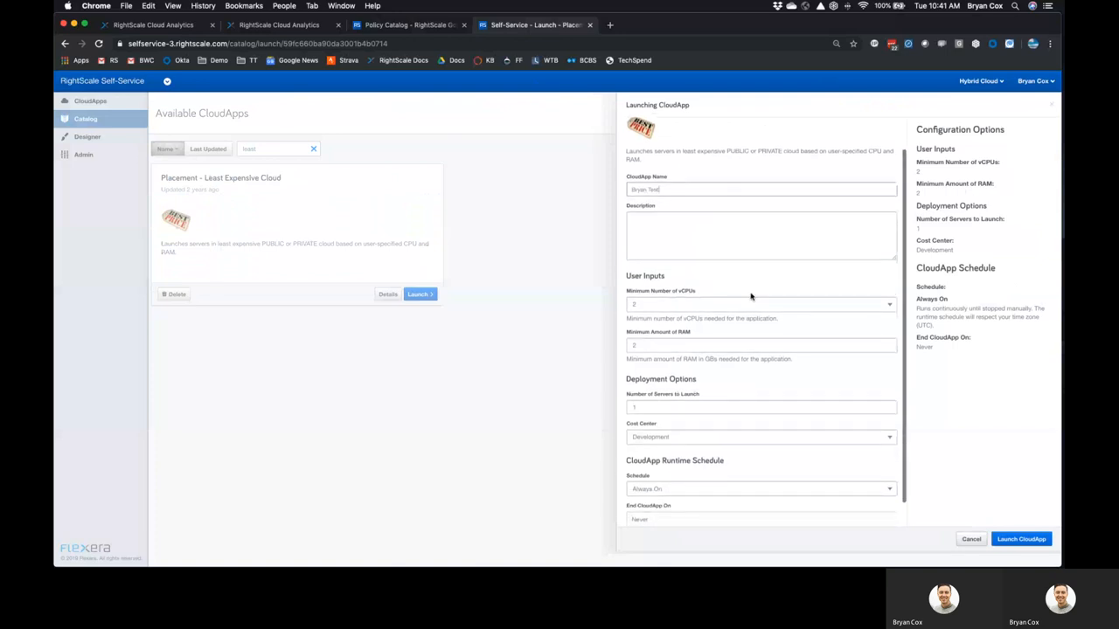
mouse_move(698, 281)
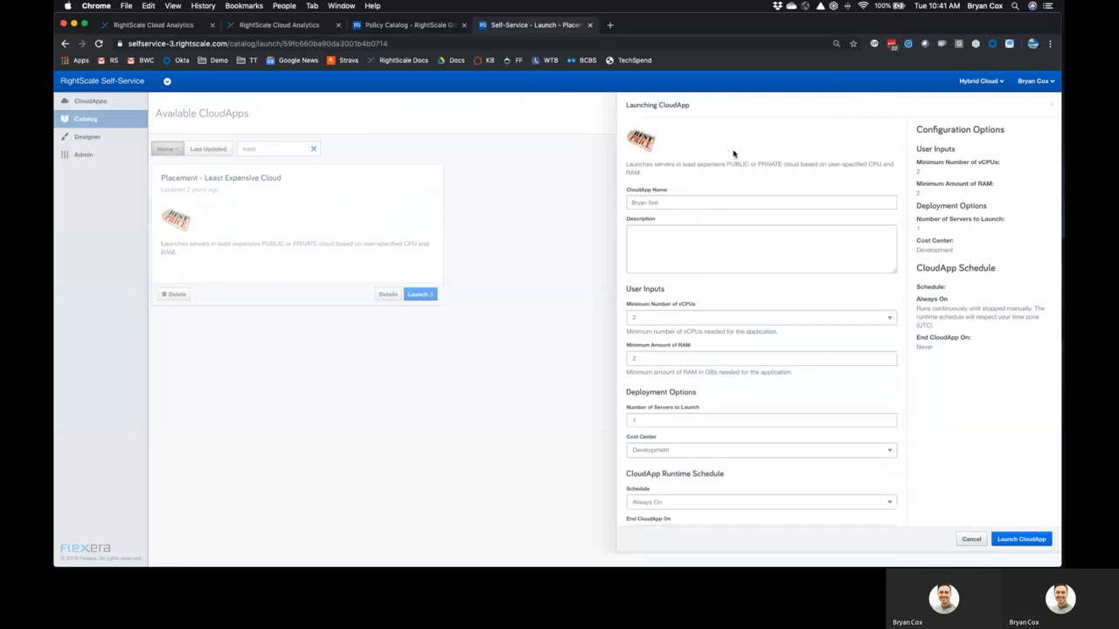
click(971, 538)
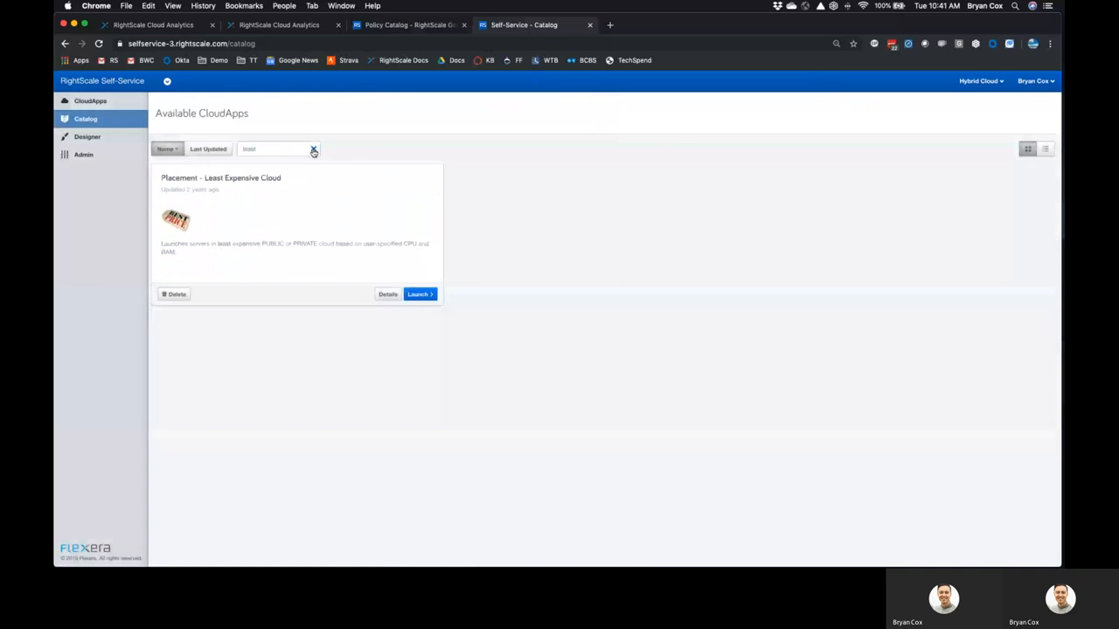
Clear the filter to list all CloudApps and highlight the Corp Standards approval app's description
click(312, 151)
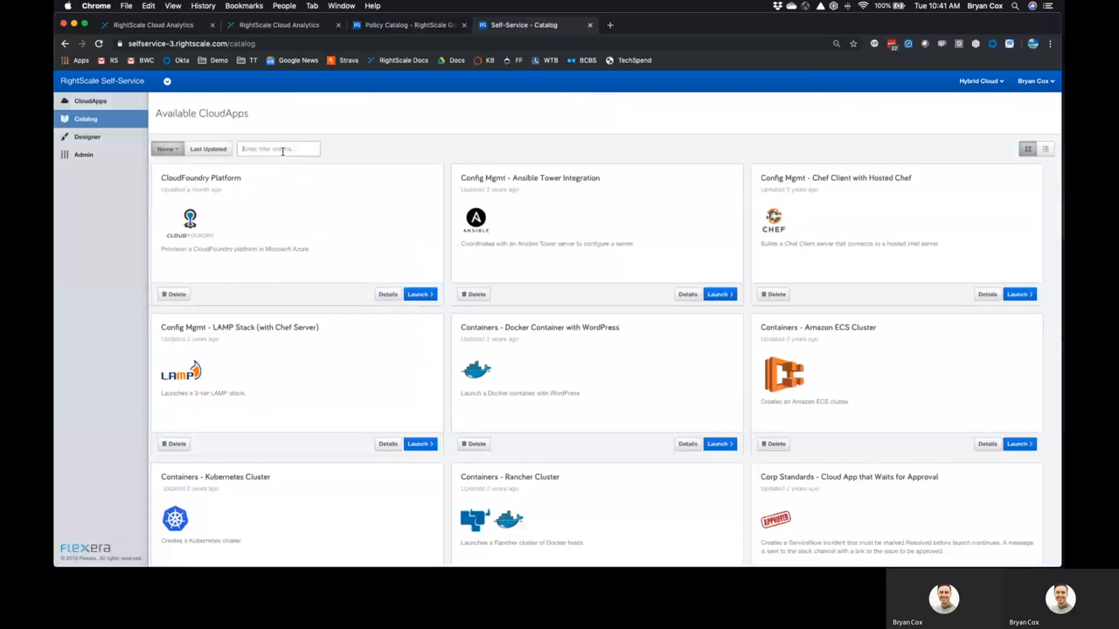
scroll(down, 3)
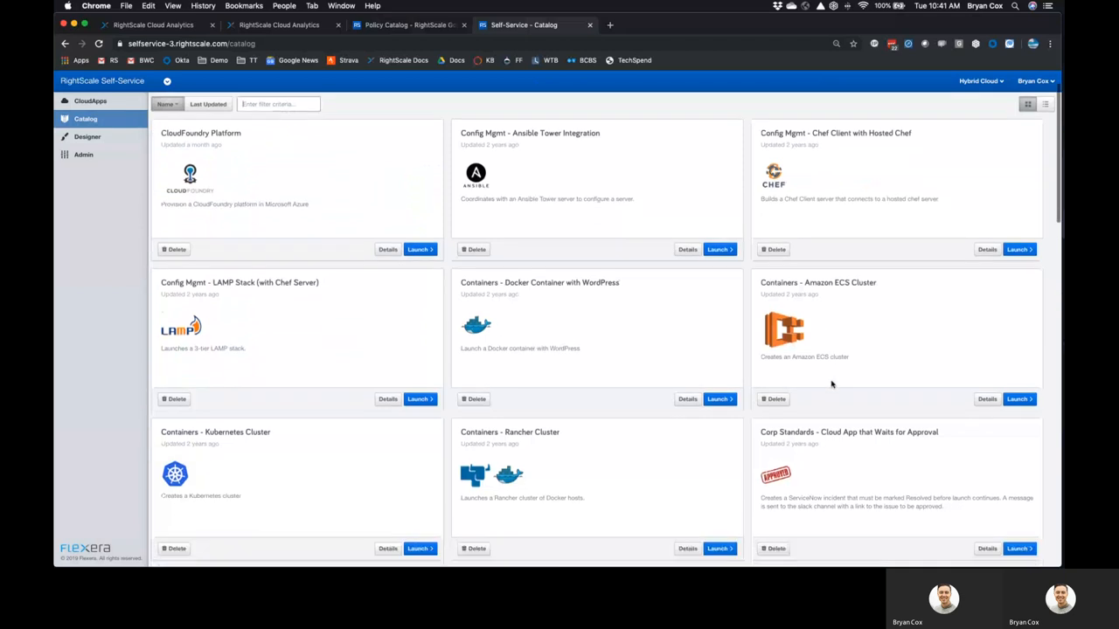
scroll(down, 3)
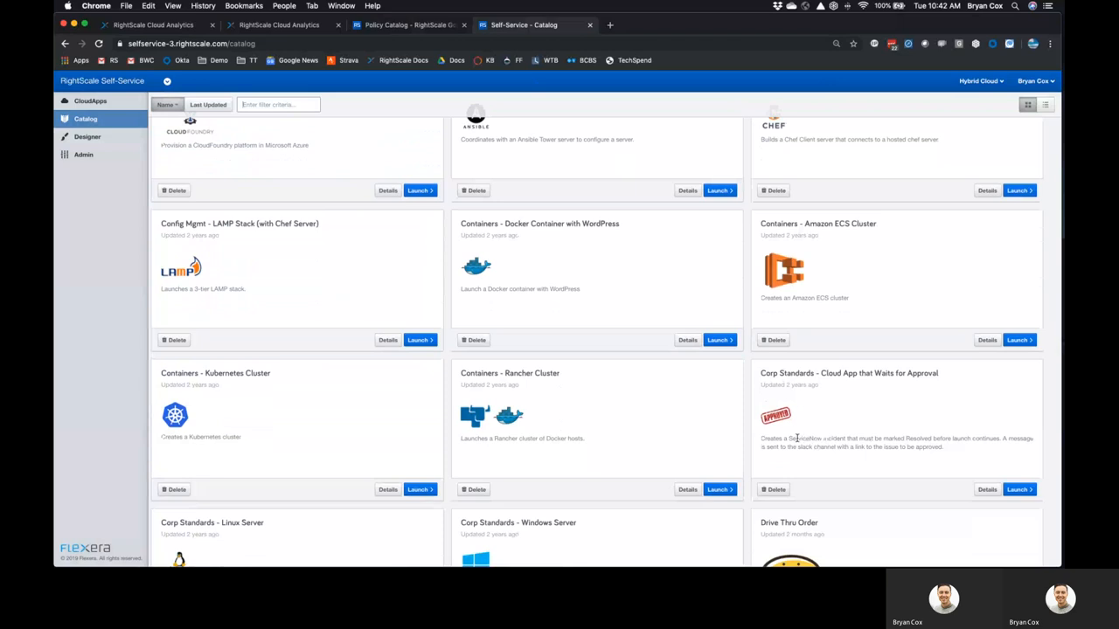
drag(762, 439, 942, 448)
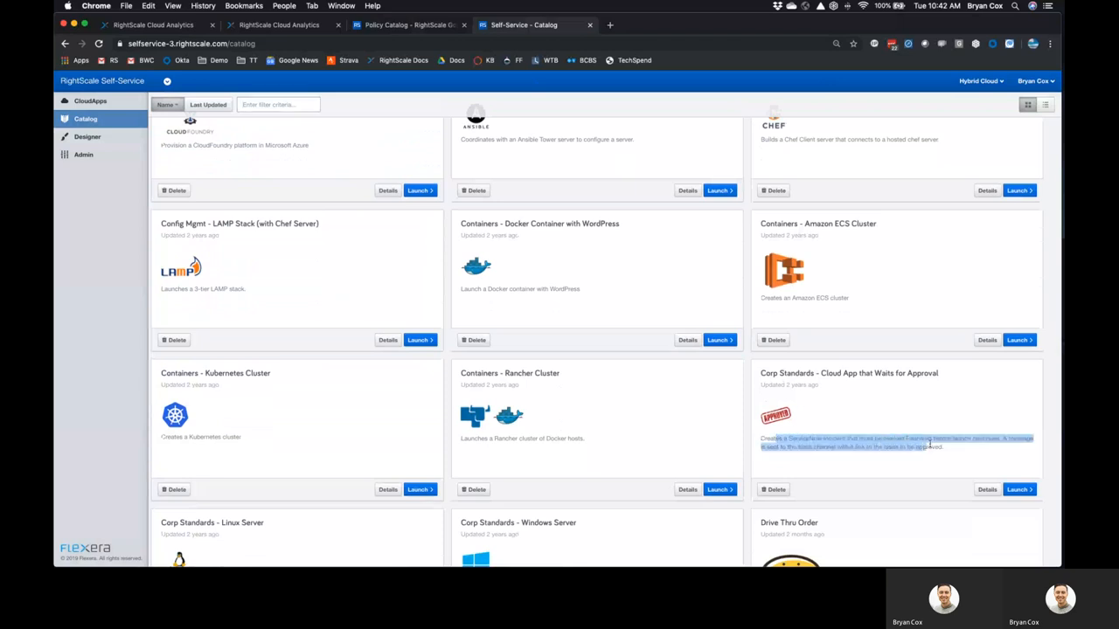